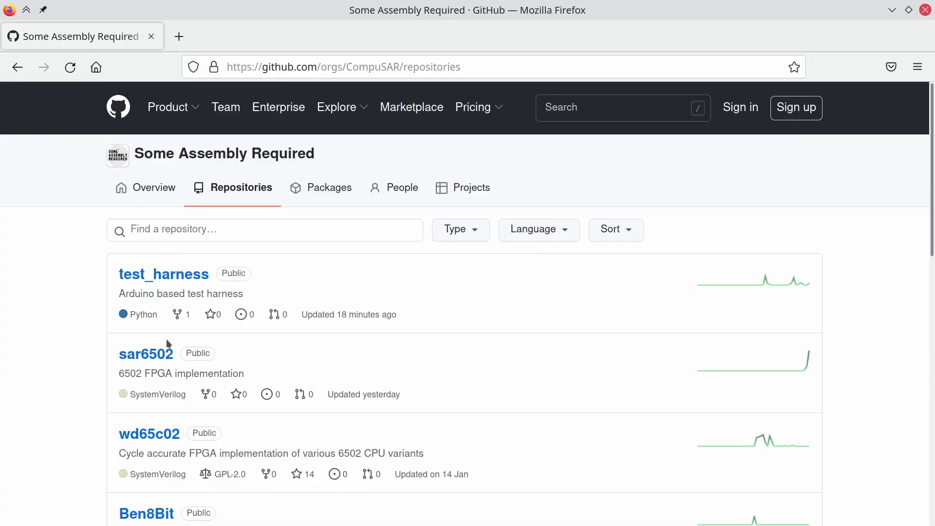
Switch from the Okular opcode matrix to the Vivado wd65c02 schematic window.
click(146, 353)
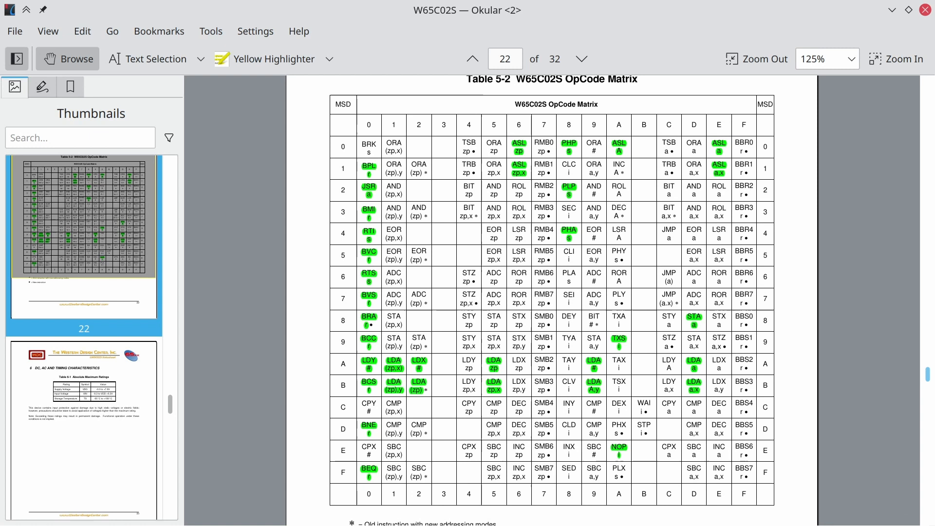
mouse_move(377, 347)
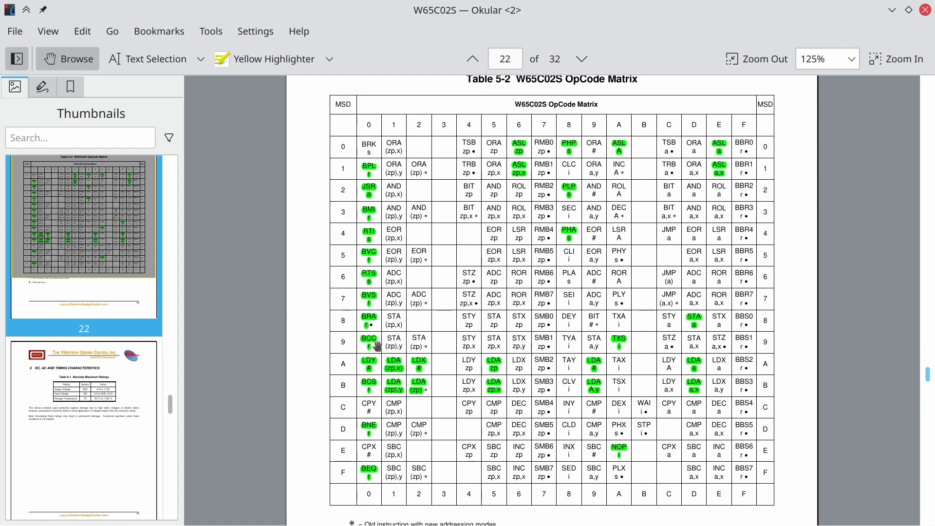
mouse_move(376, 453)
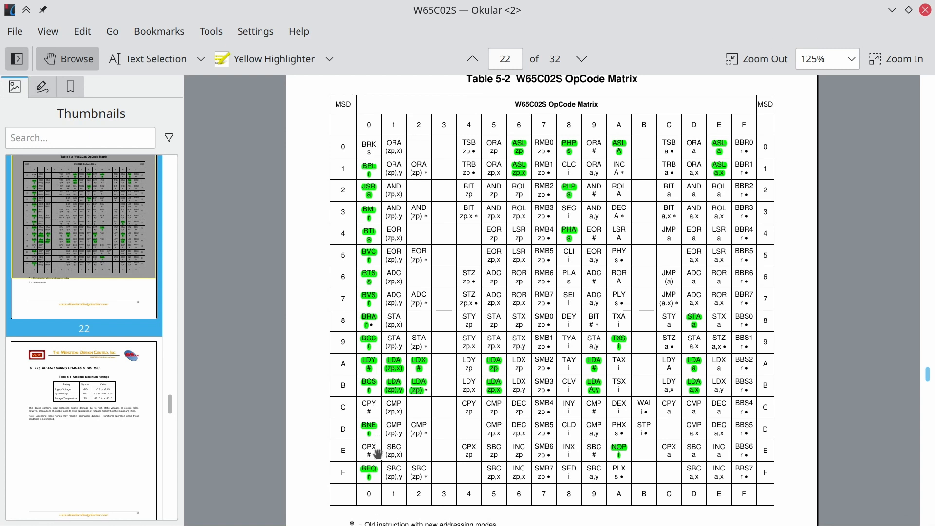
mouse_move(522, 143)
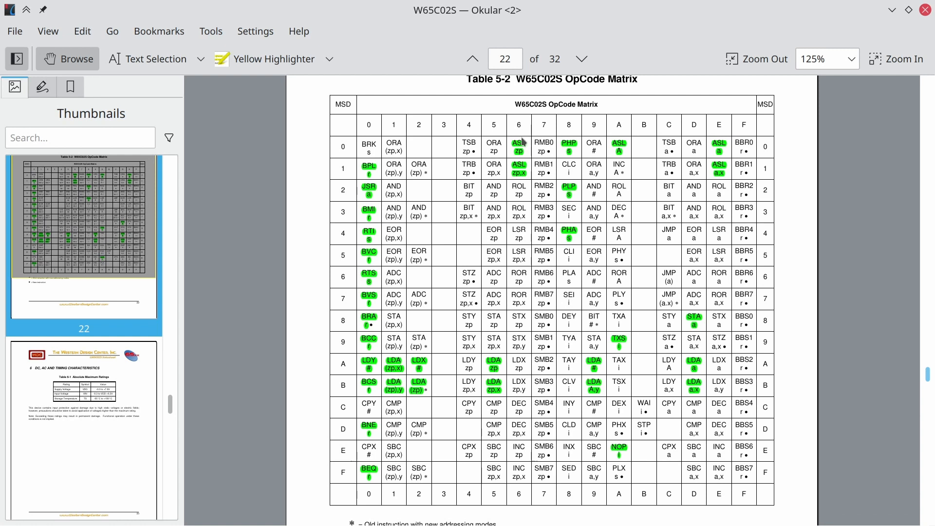
mouse_move(512, 425)
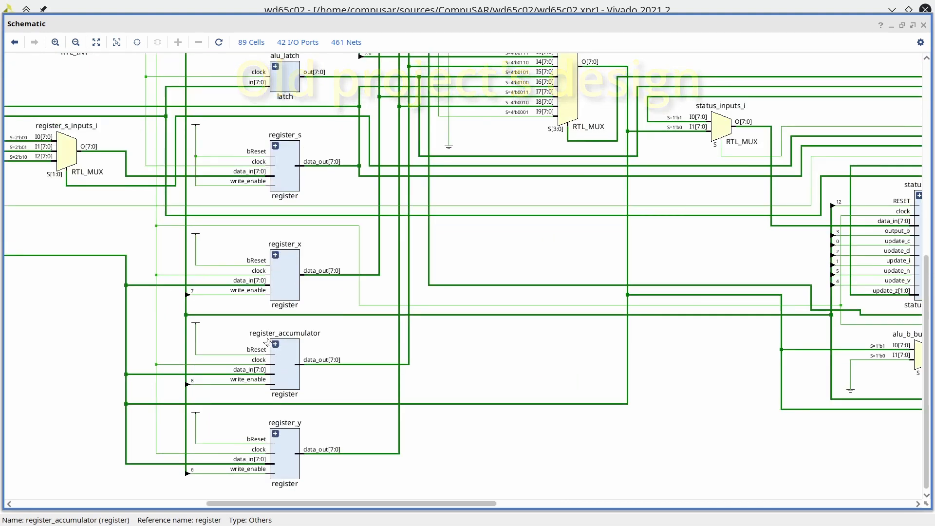
Expand the wd65c02 program counter block, zoom in on input ports, then open sar6502.xpr.
click(275, 345)
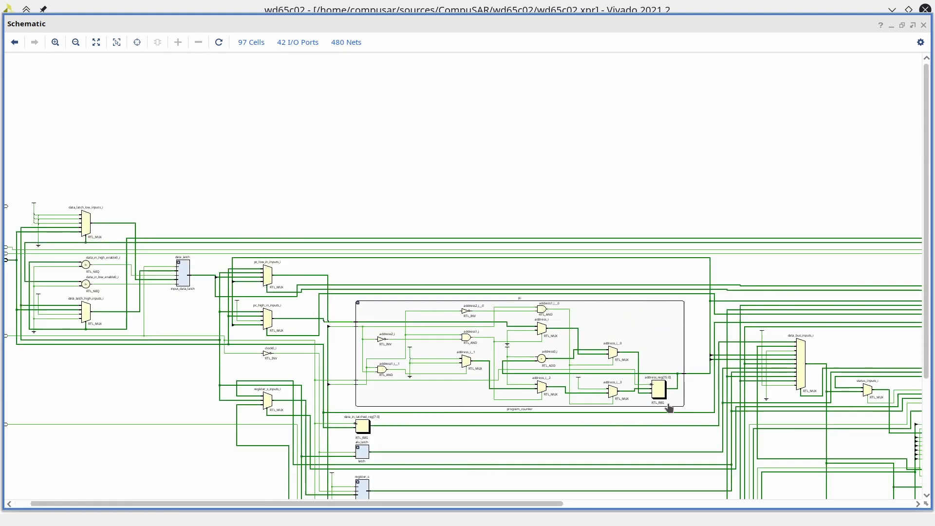
click(96, 42)
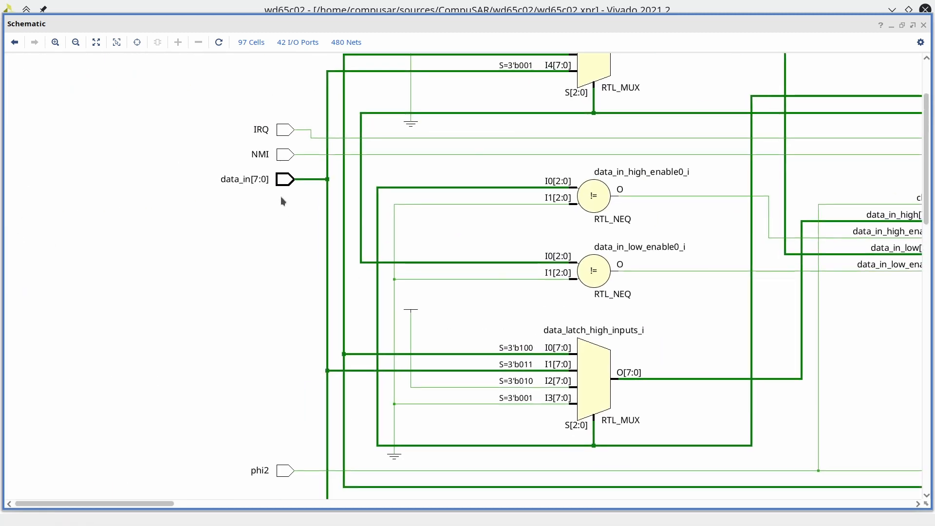
click(75, 42)
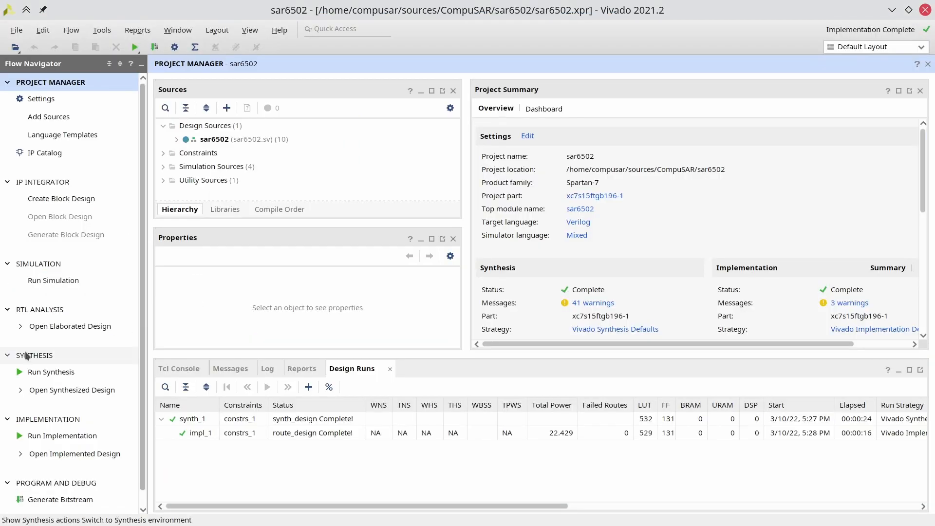
Open the elaborated sar6502 RTL schematic to inspect the decoder cell.
click(69, 326)
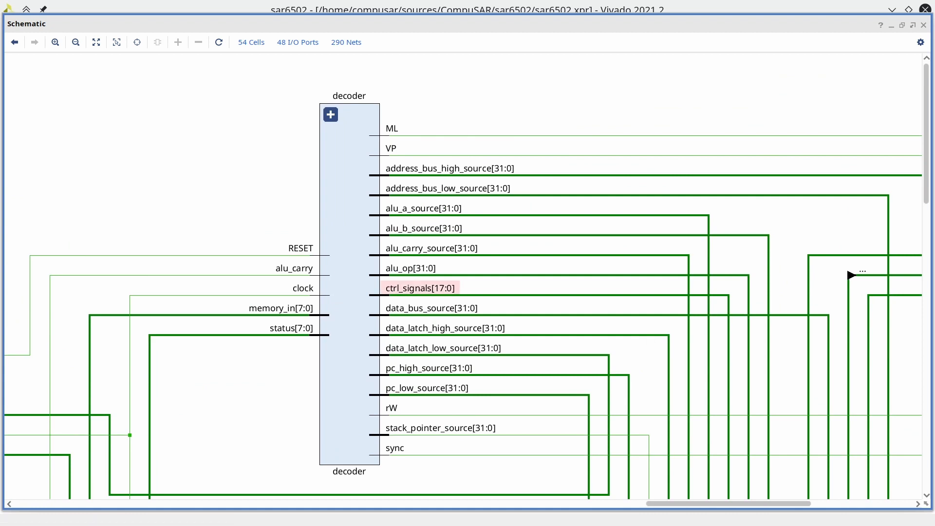
click(420, 288)
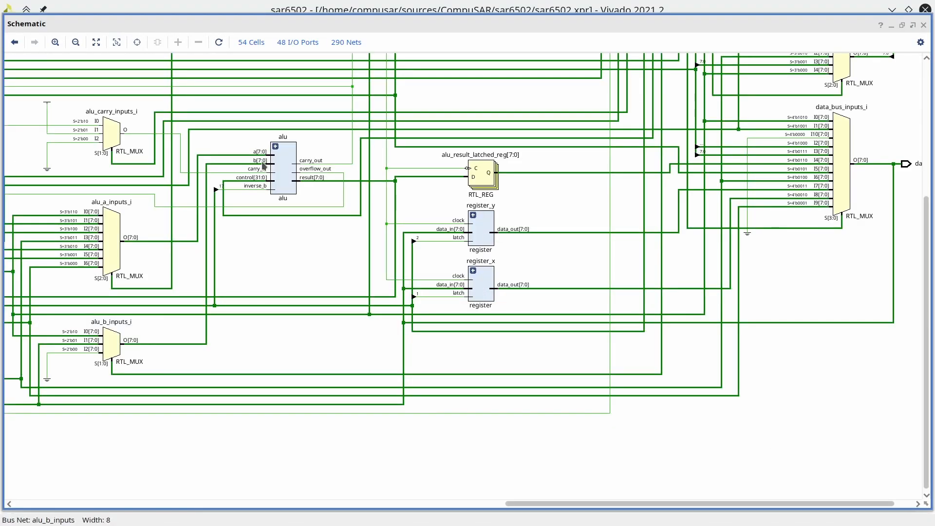
Expand the alu cell and zoom to fit the whole sar6502 design.
click(274, 147)
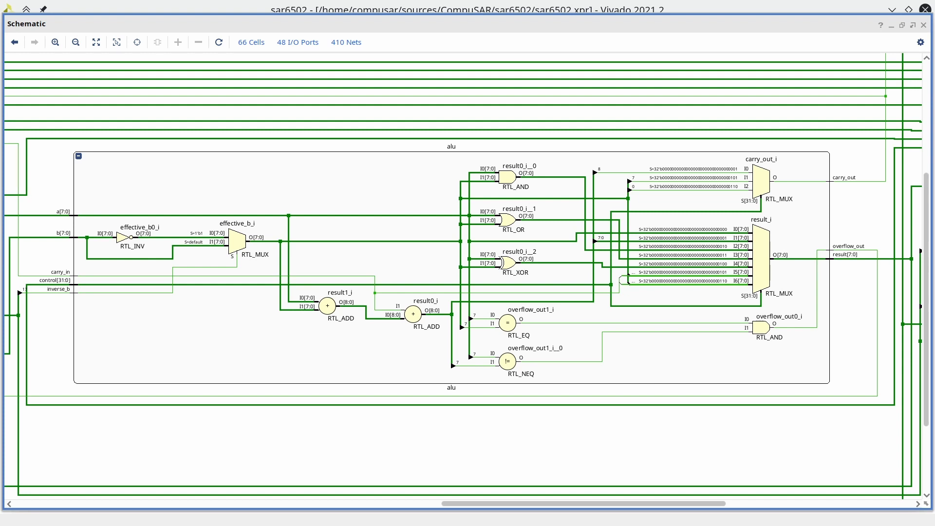
click(95, 42)
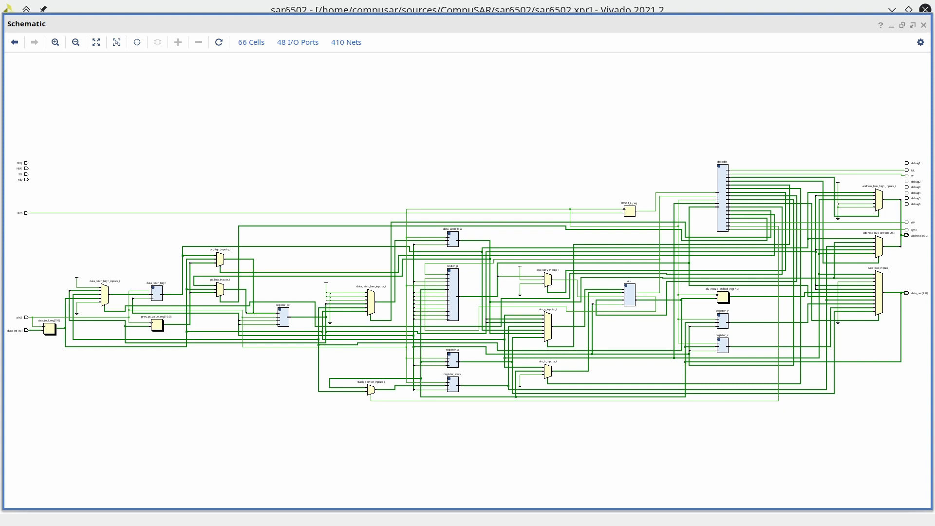
Zoom into register_pc, expand its internals, then return to the Project Summary.
drag(255, 242, 307, 347)
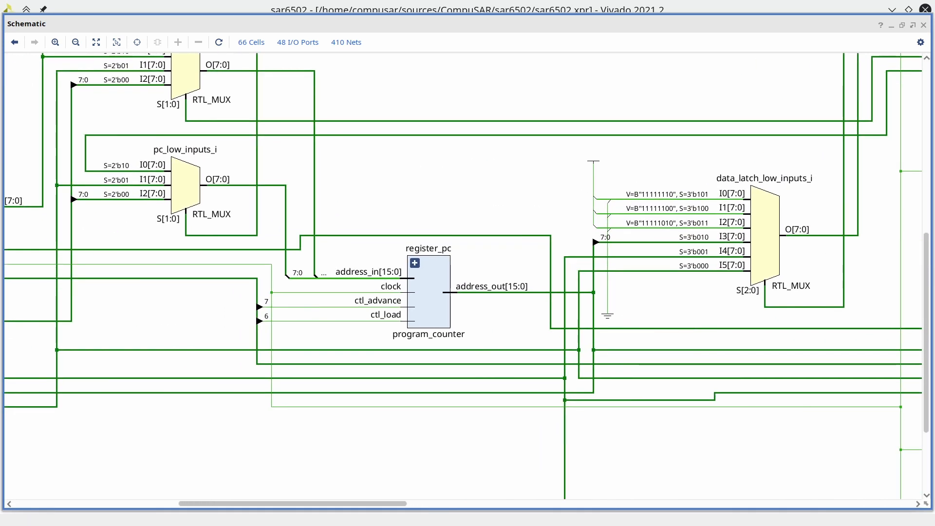
click(414, 263)
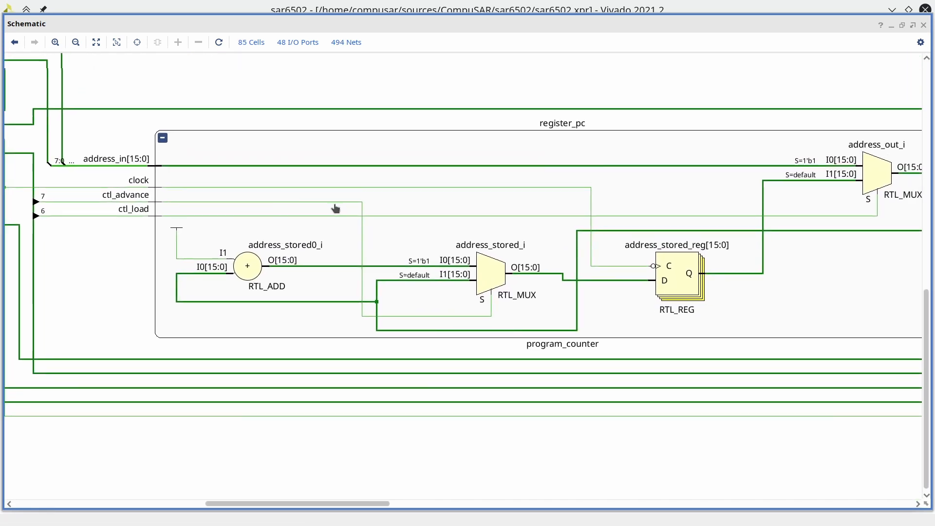
click(74, 42)
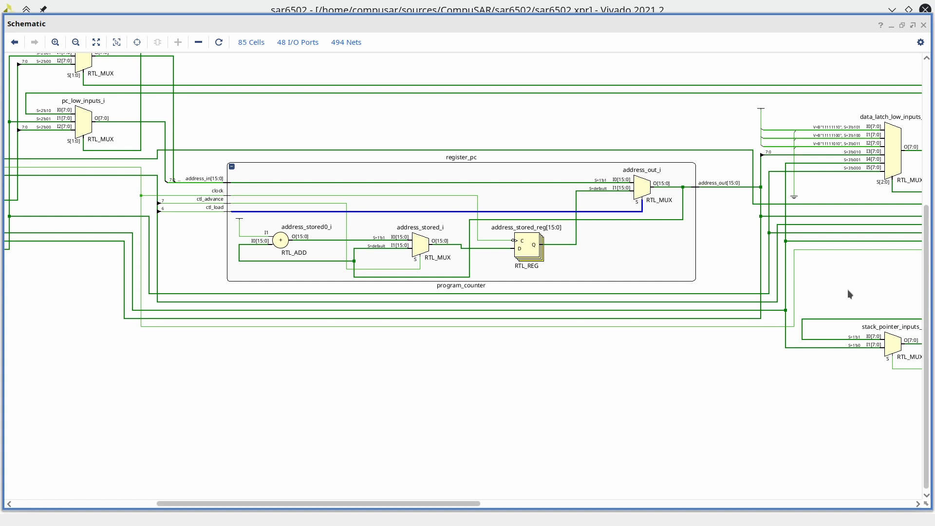
mouse_move(733, 269)
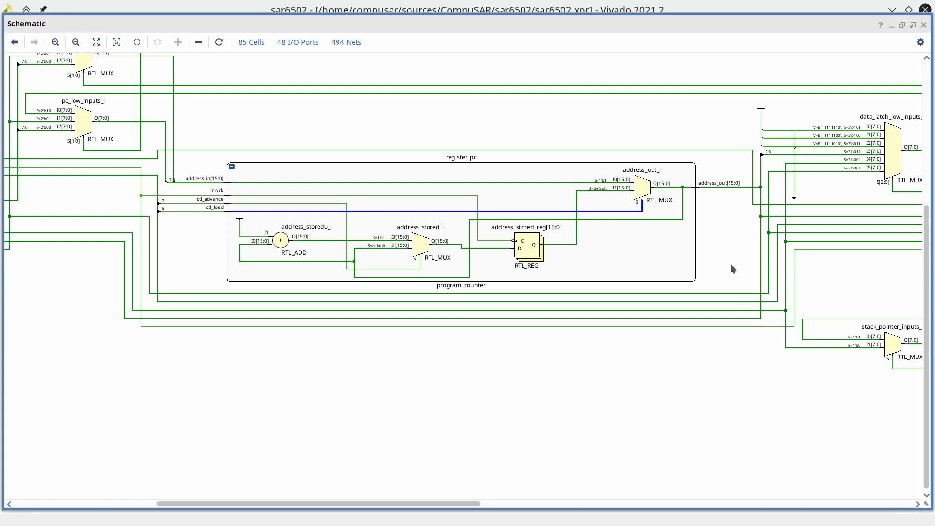
mouse_move(750, 194)
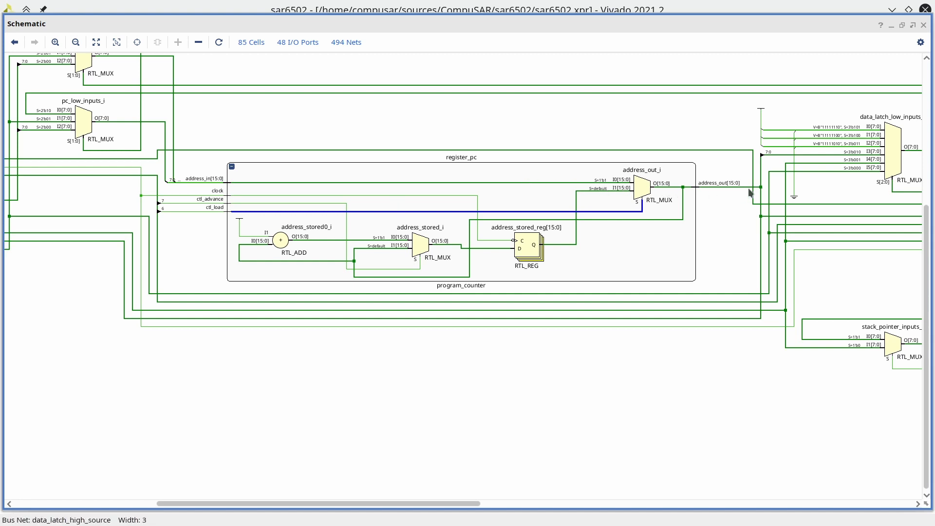
mouse_move(419, 274)
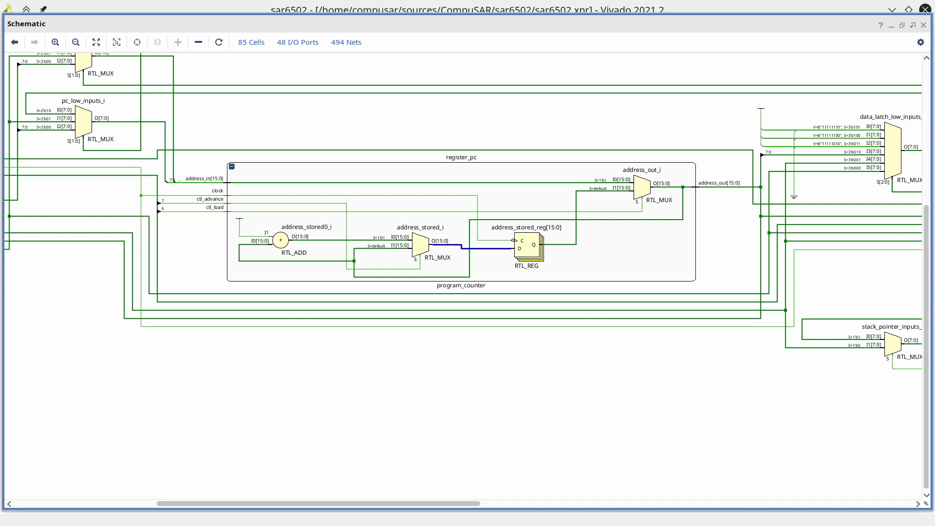
mouse_move(302, 208)
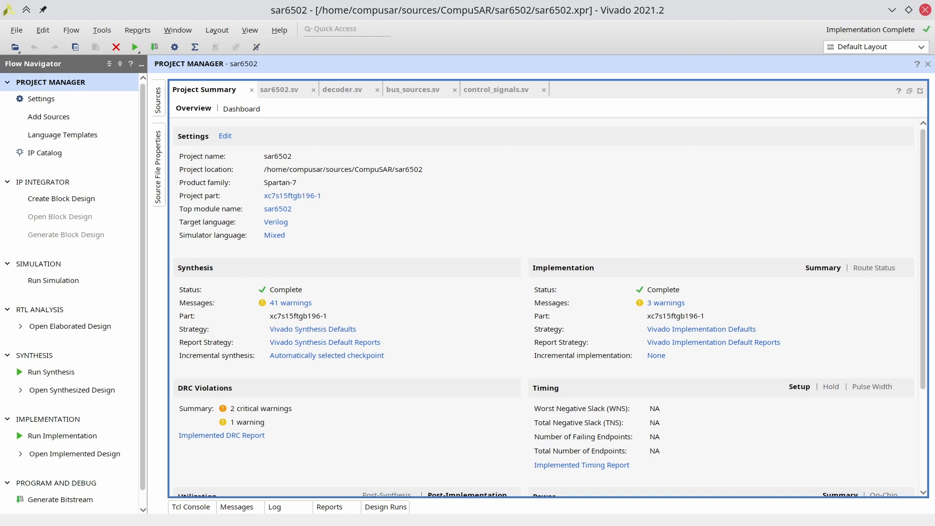
mouse_move(452, 42)
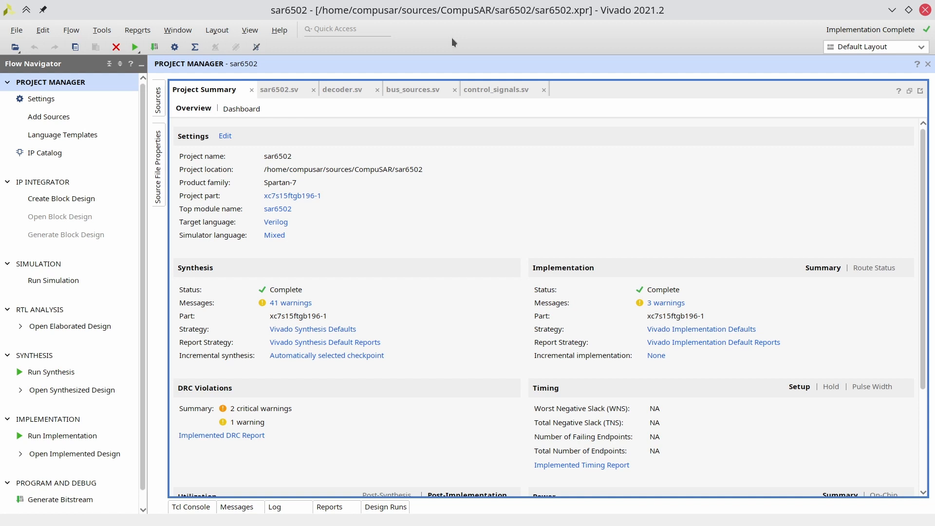
Show bus_sources.sv with the DataBusSourceCtl and address bus source enums.
click(413, 90)
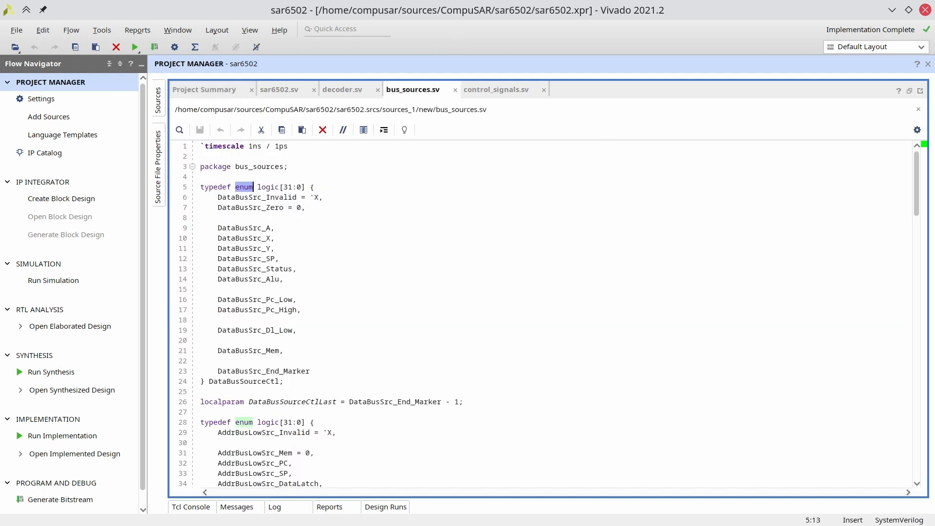
mouse_move(364, 262)
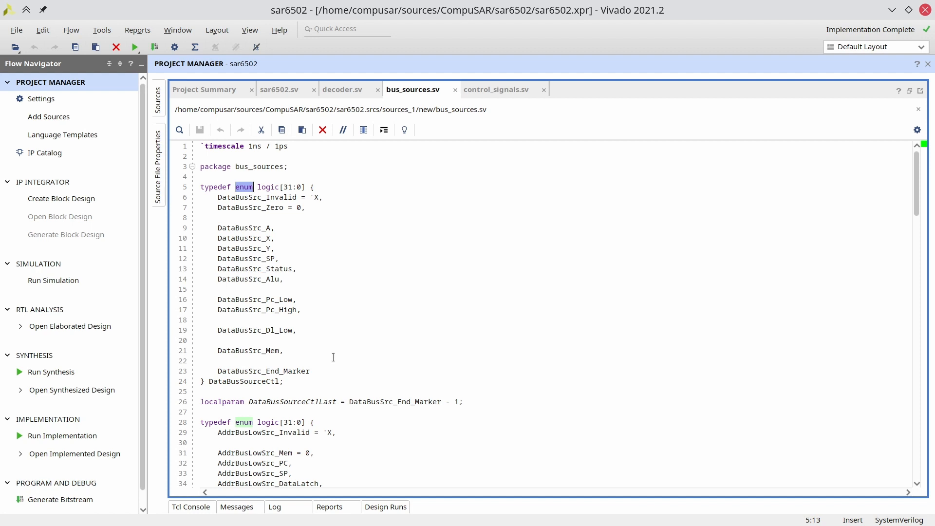
mouse_move(333, 334)
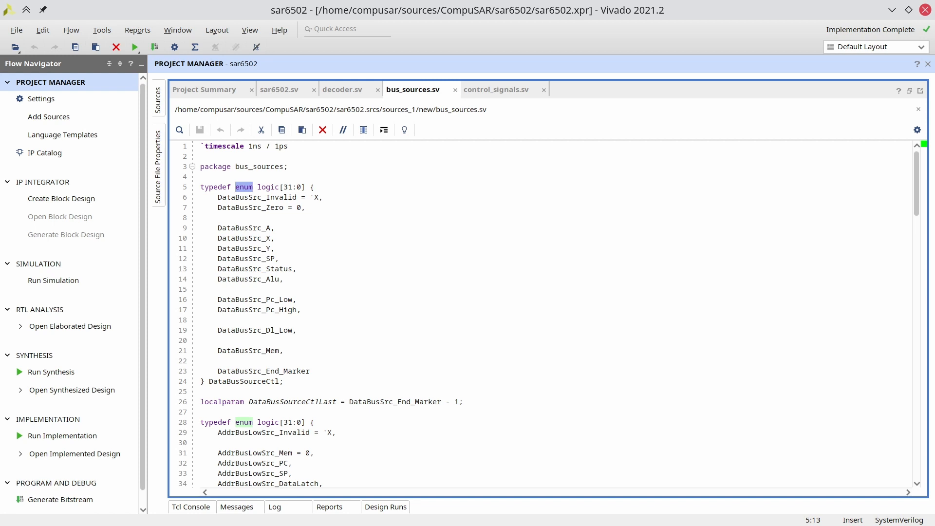
Switch to decoder.sv and scroll down to the do_decode opcode case list.
click(343, 89)
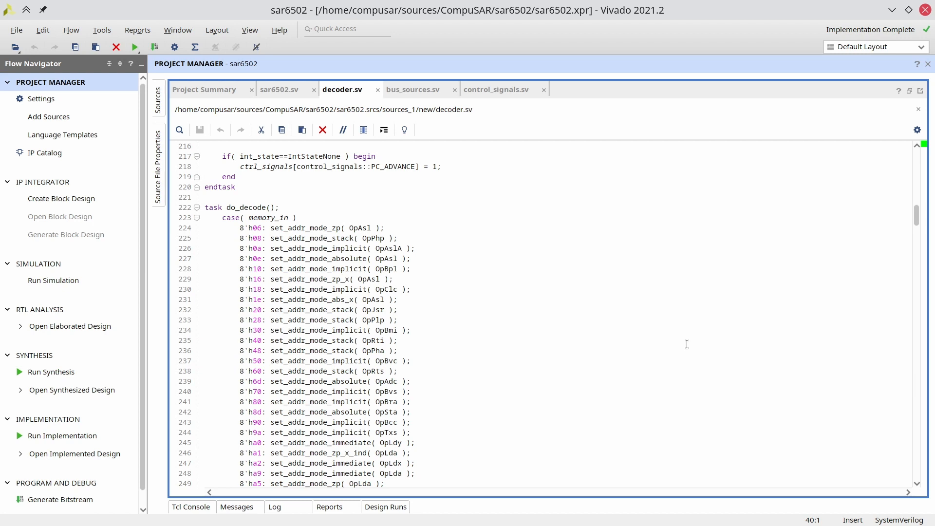
scroll(down, 3)
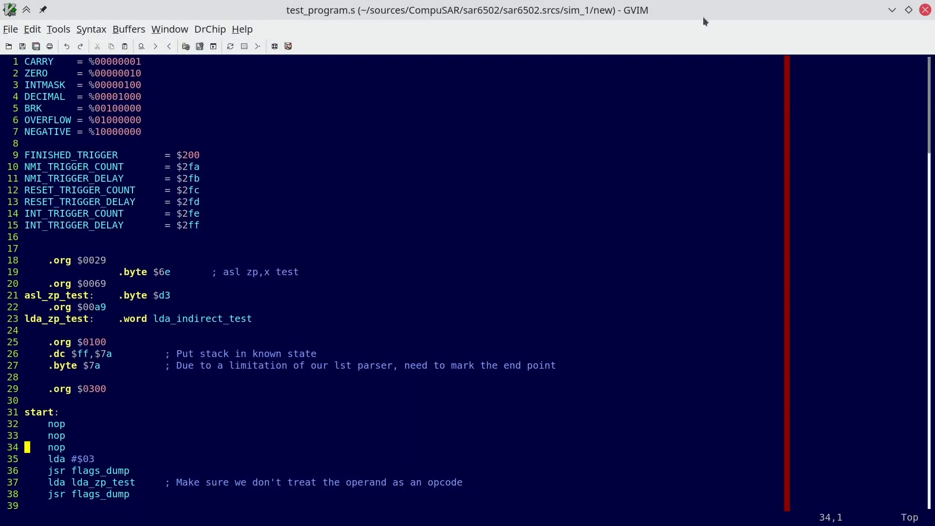
Scroll through test_program.s in GVIM past the flag and trigger definitions.
scroll(down, 3)
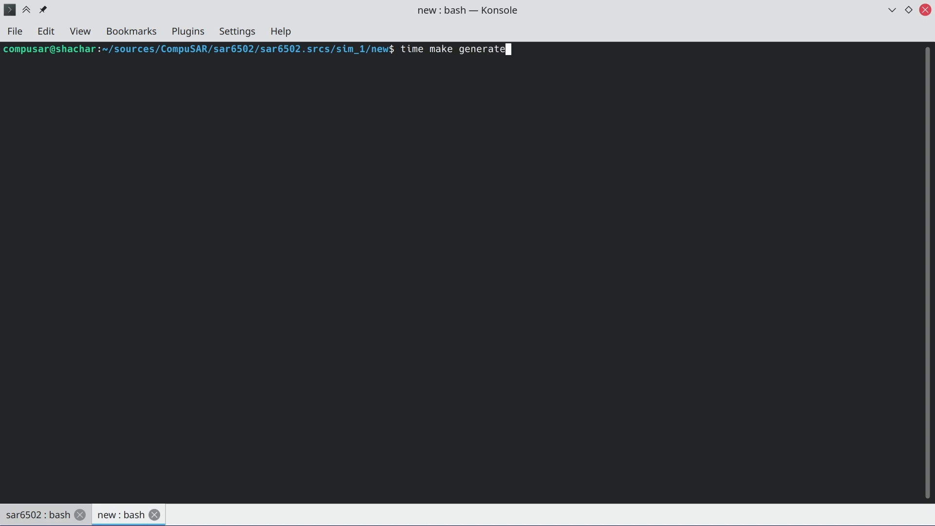
Run 'time make generate' in Konsole and scroll through the read/write cycle trace.
key(Return)
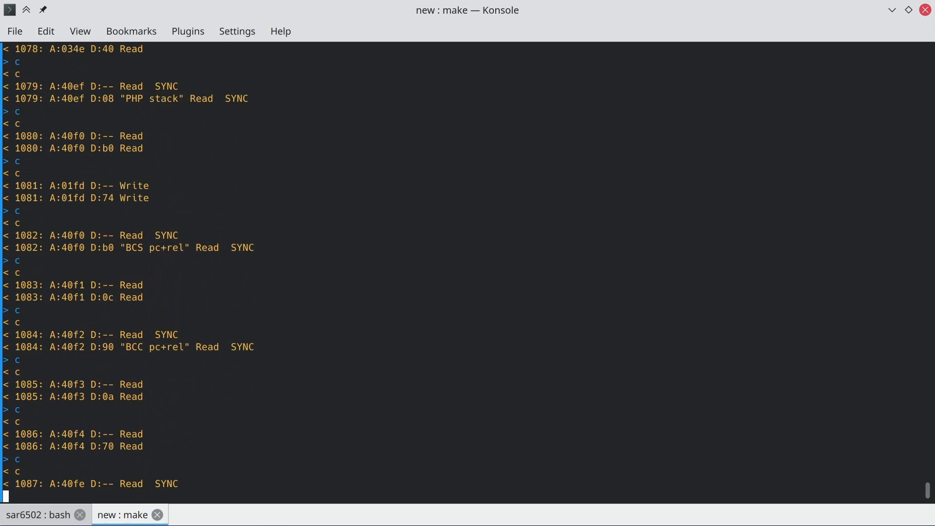
scroll(down, 3)
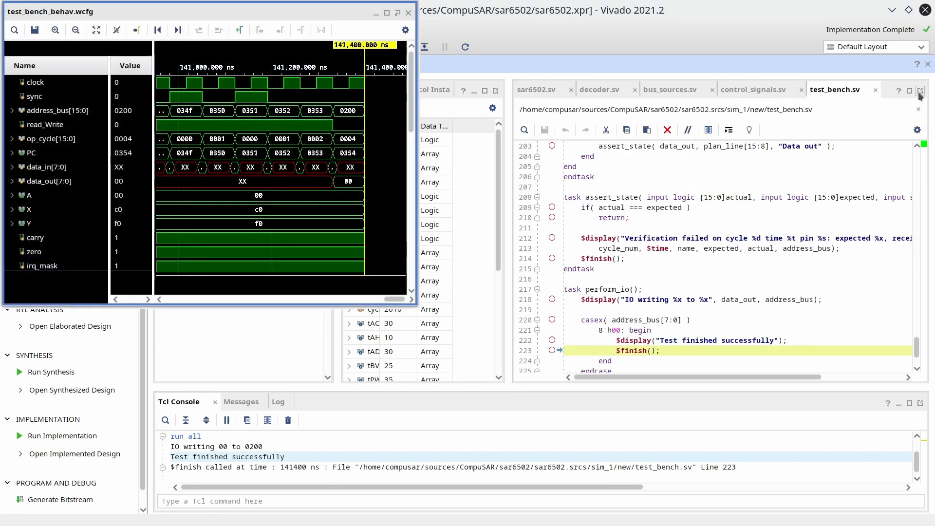
Maximize the test_bench_behav.wcfg waveform showing signals up to 141,400 ns.
click(397, 11)
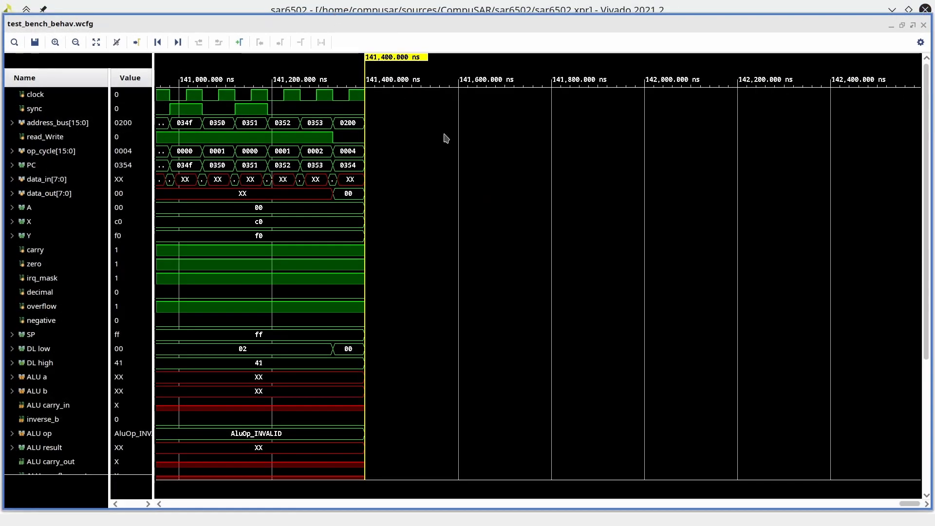